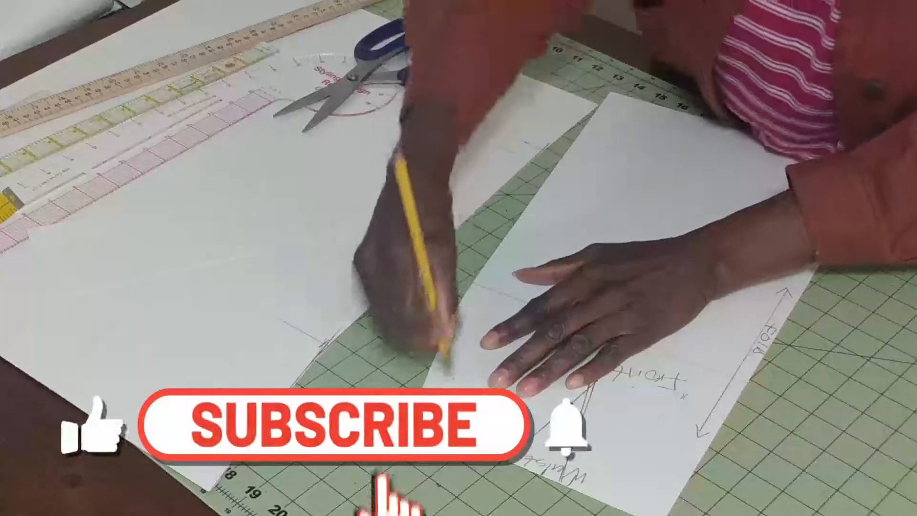
{"action": "left_click", "coordinate": [336, 427]}
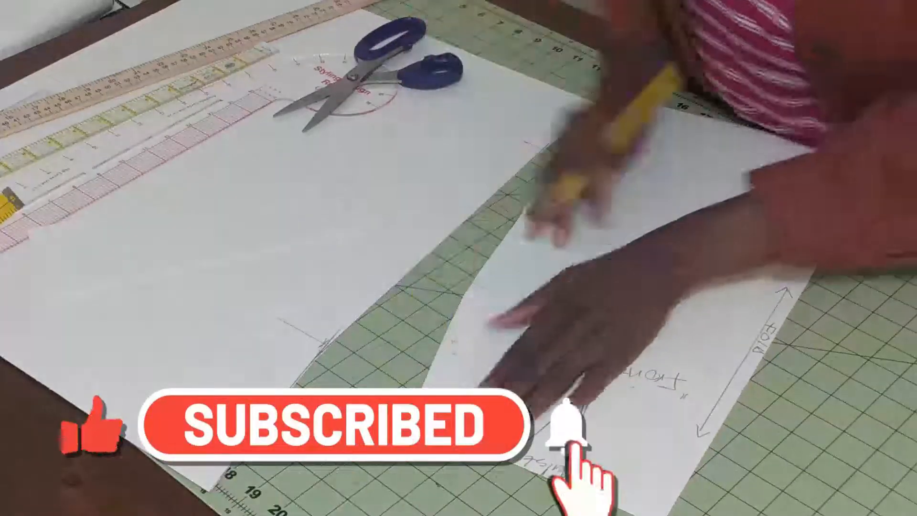